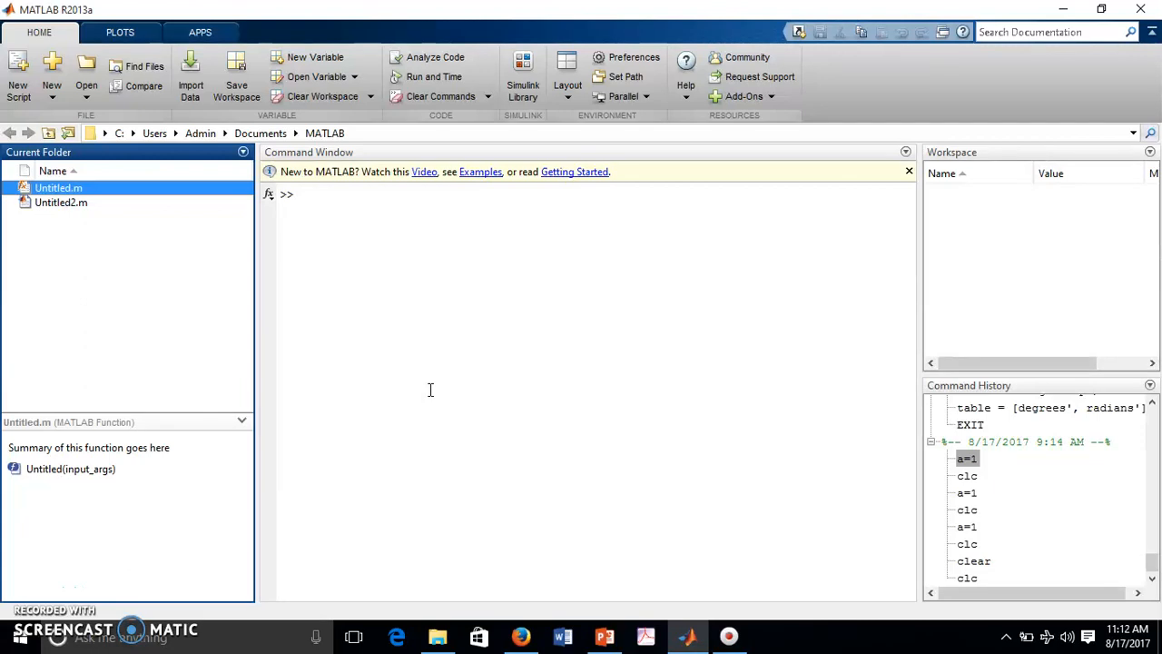
{"action": "mouse_move", "coordinate": [425, 392]}
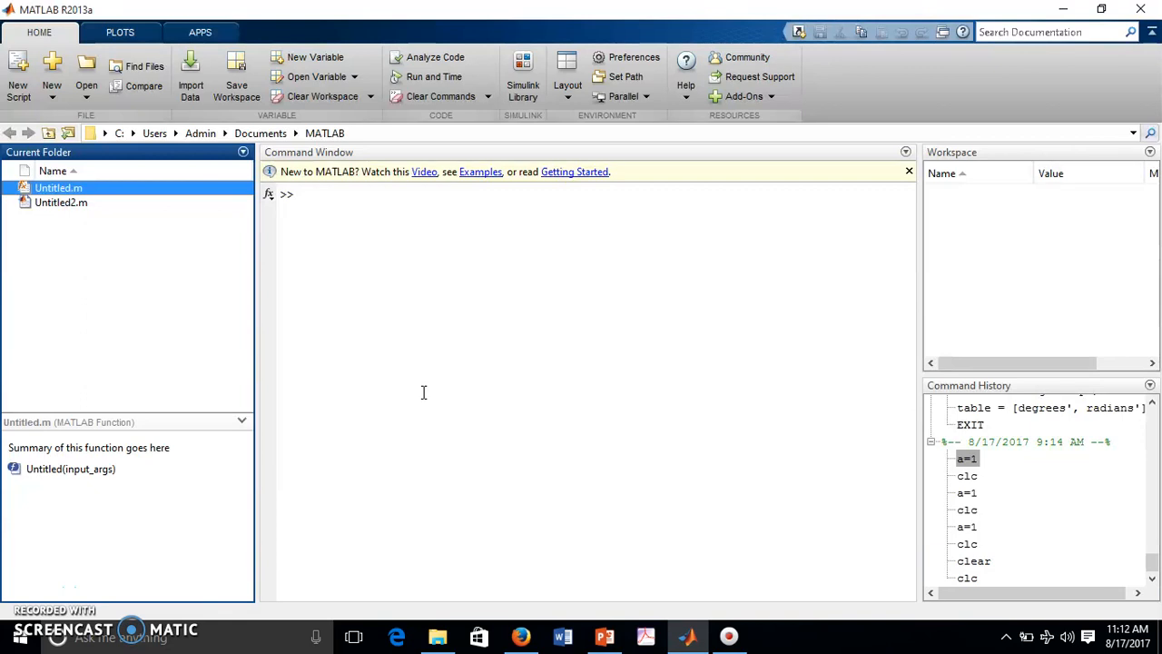
{"action": "mouse_move", "coordinate": [421, 392]}
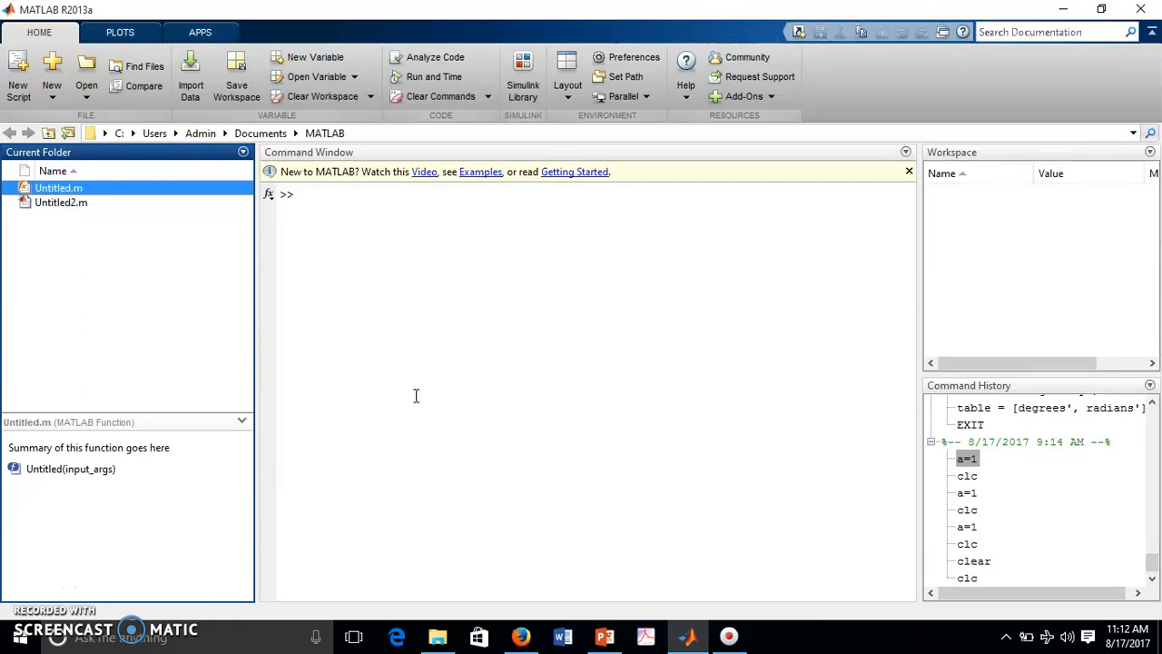
{"action": "mouse_move", "coordinate": [411, 398]}
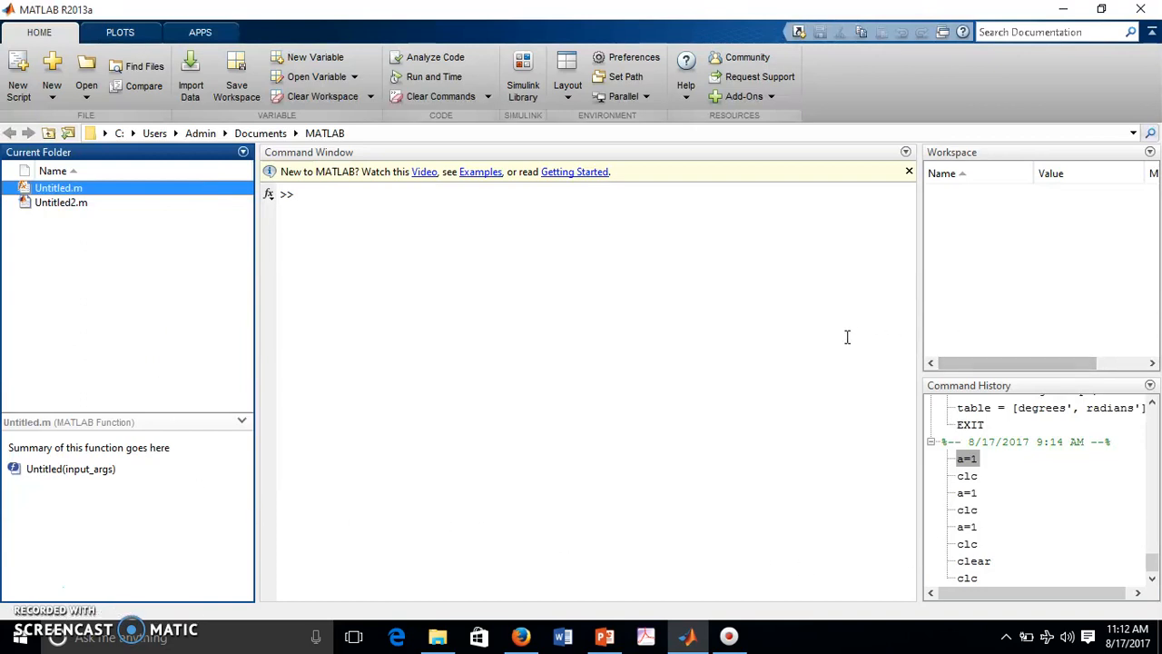
{"action": "mouse_move", "coordinate": [188, 289]}
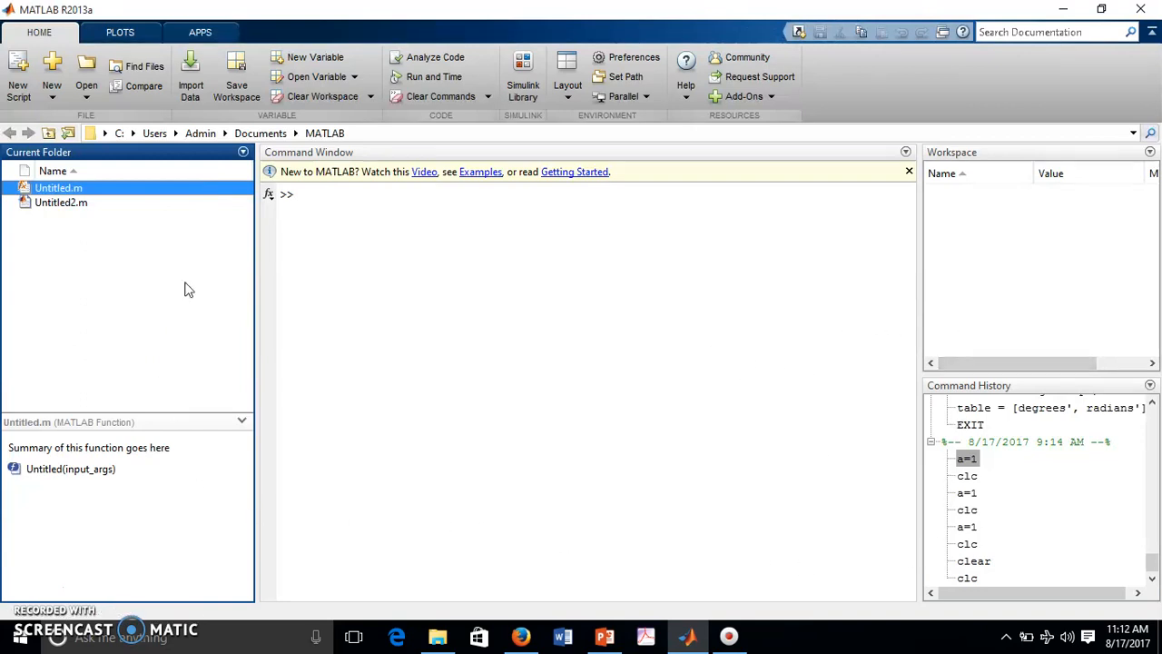
{"action": "mouse_move", "coordinate": [327, 316]}
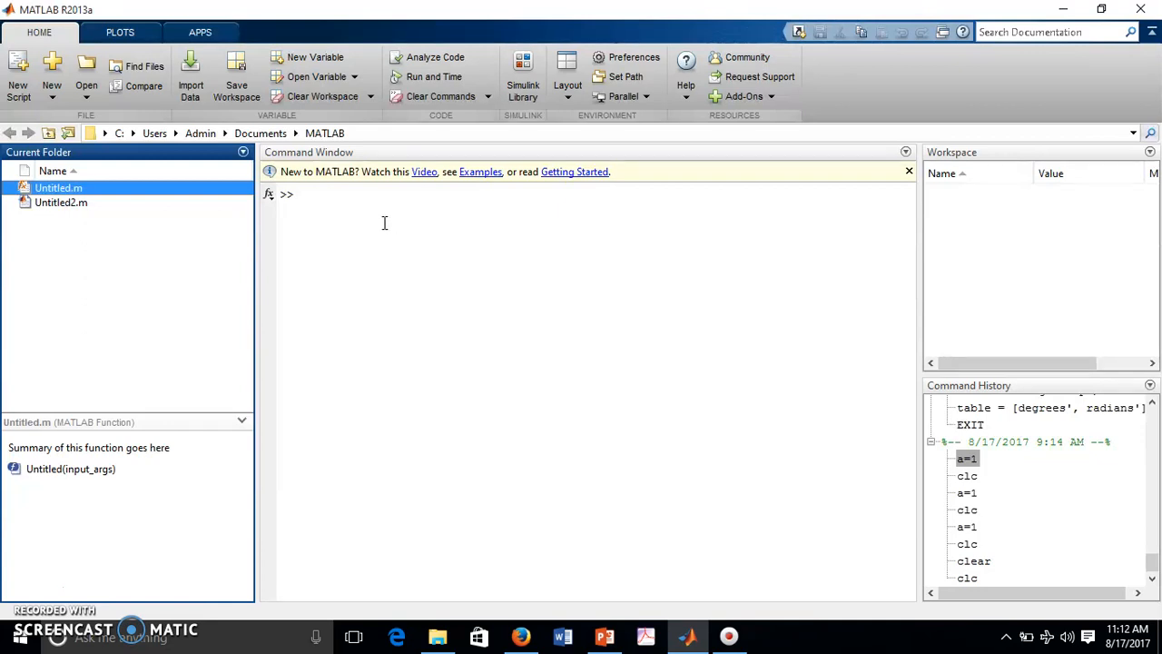
{"action": "mouse_move", "coordinate": [726, 512]}
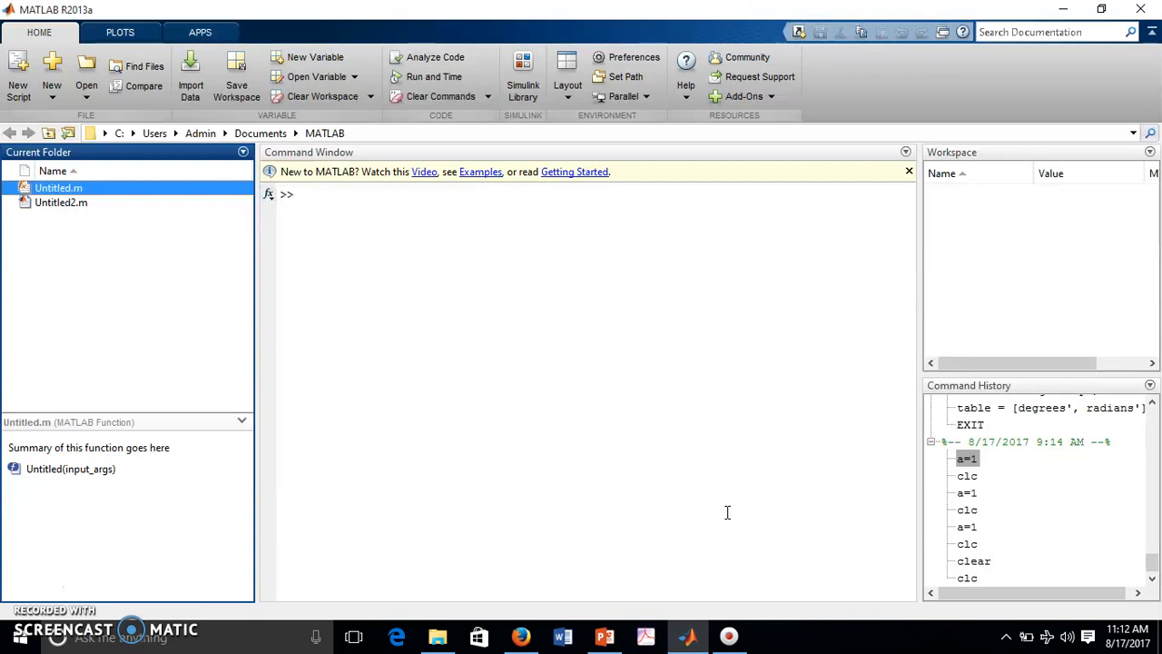
{"action": "mouse_move", "coordinate": [257, 302]}
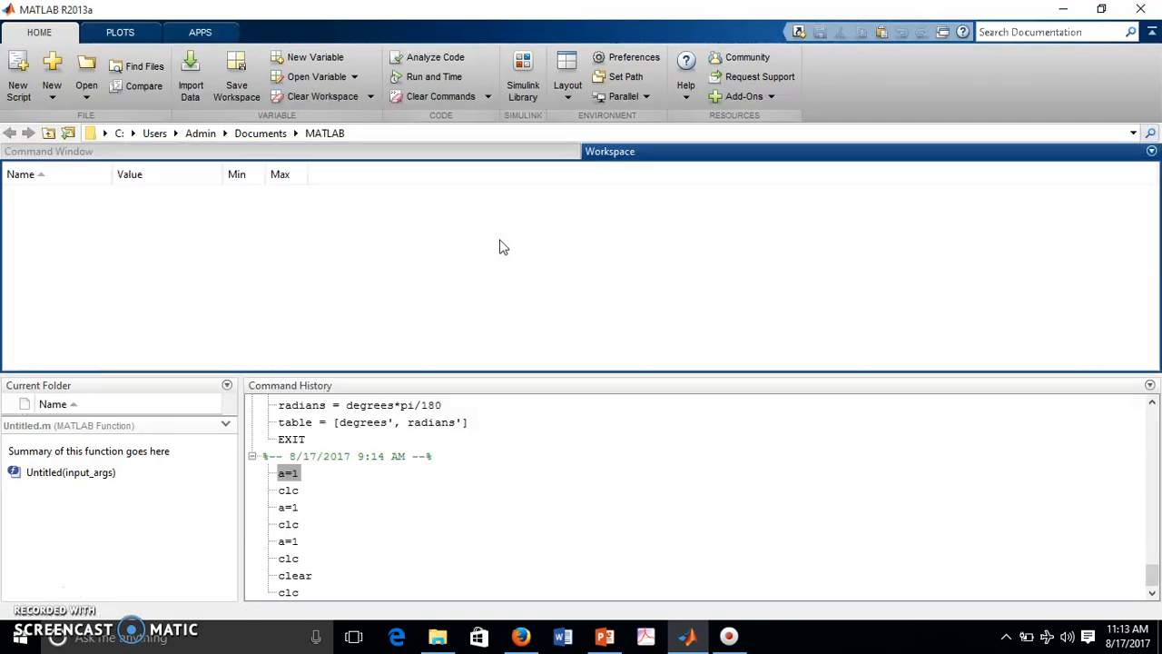
{"action": "mouse_move", "coordinate": [513, 252]}
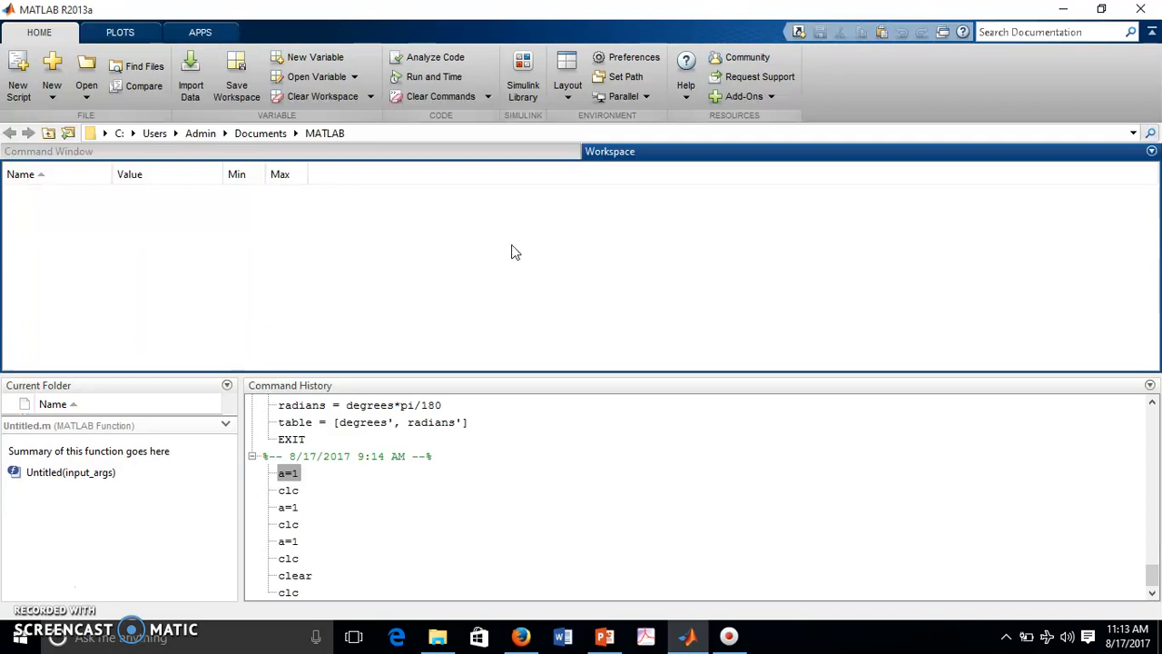
{"action": "mouse_move", "coordinate": [991, 227]}
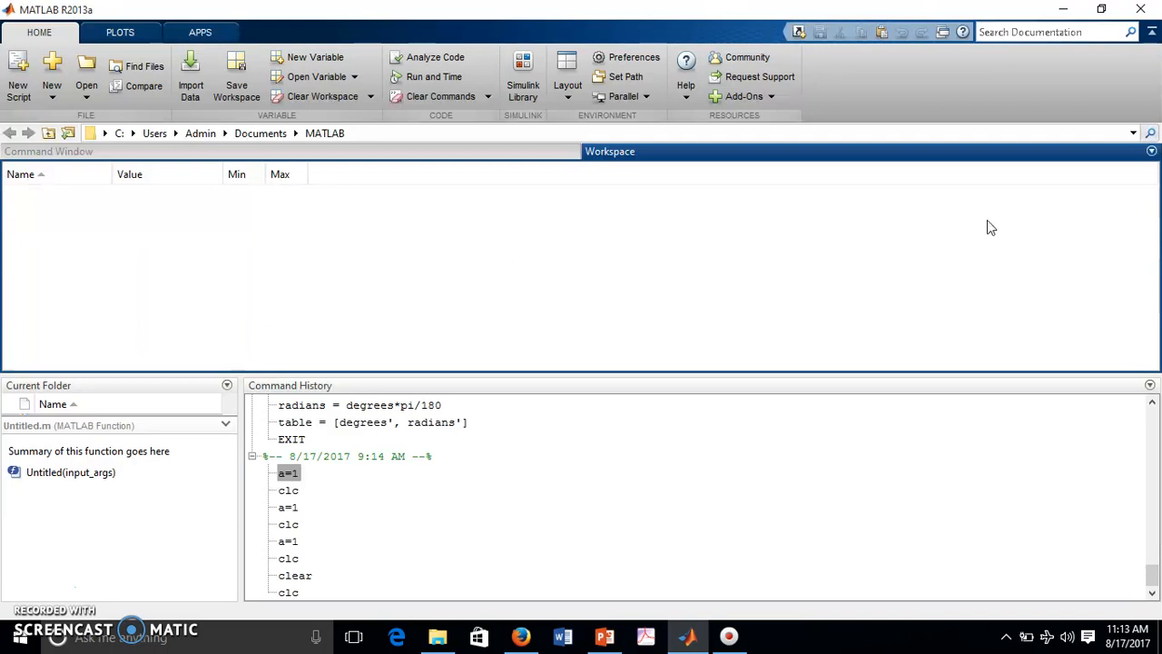
{"action": "mouse_move", "coordinate": [264, 449]}
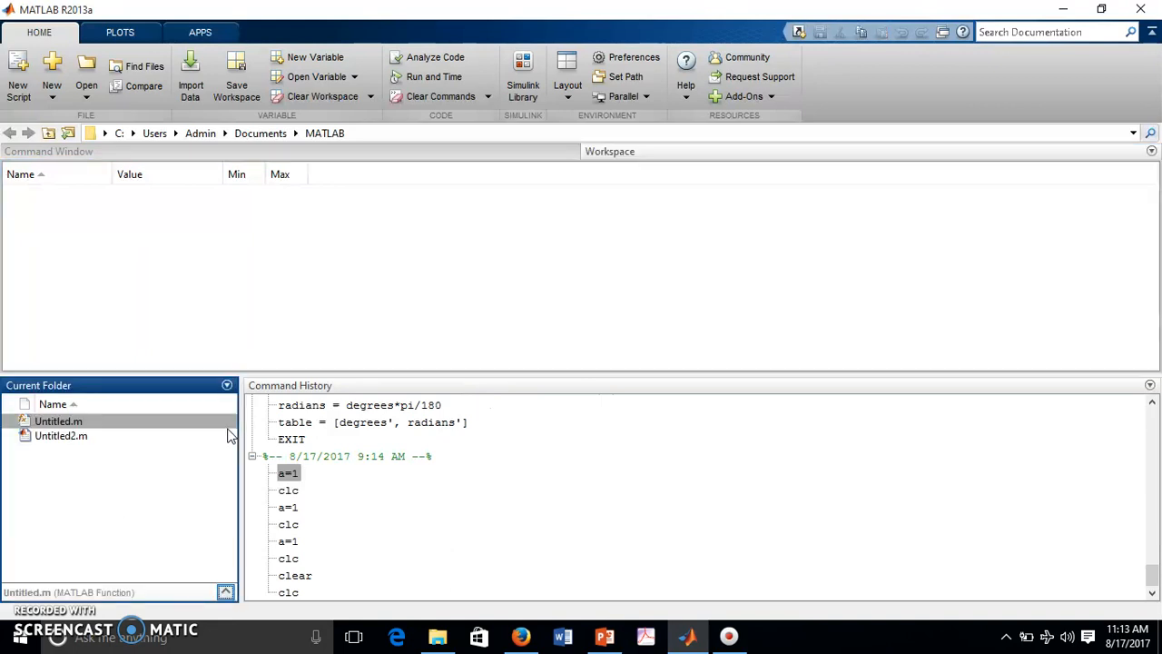
Undock the Current Folder panel and close its floating window.
{"action": "left_click", "coordinate": [227, 385]}
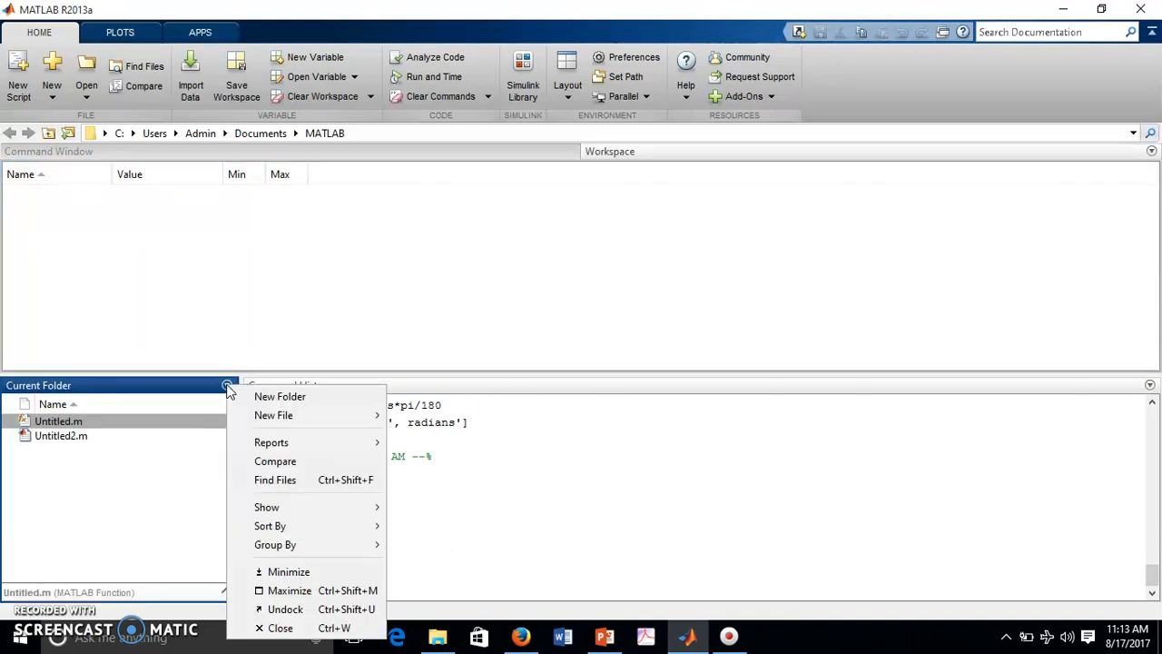
{"action": "mouse_move", "coordinate": [274, 479]}
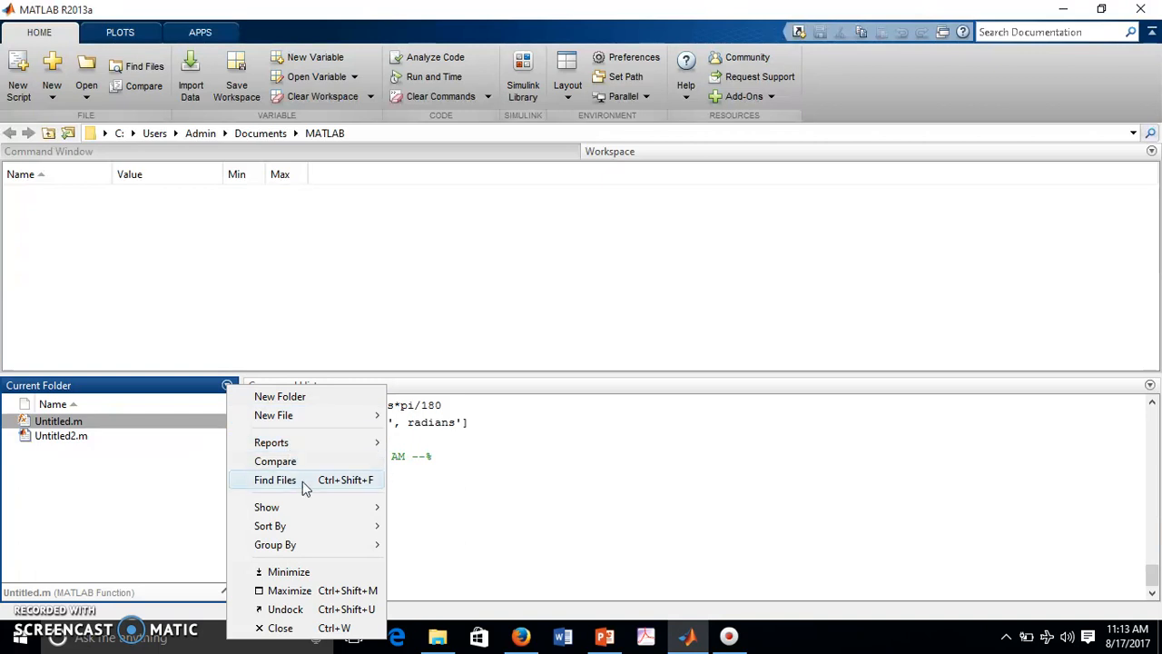
{"action": "mouse_move", "coordinate": [306, 571]}
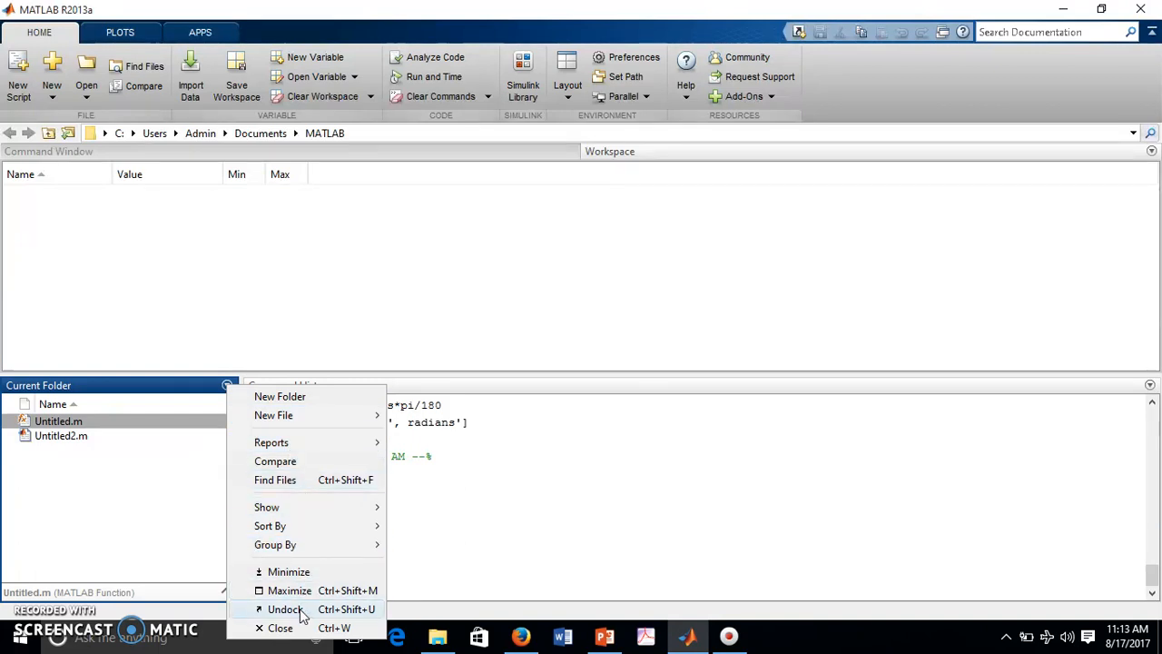
{"action": "left_click", "coordinate": [285, 609]}
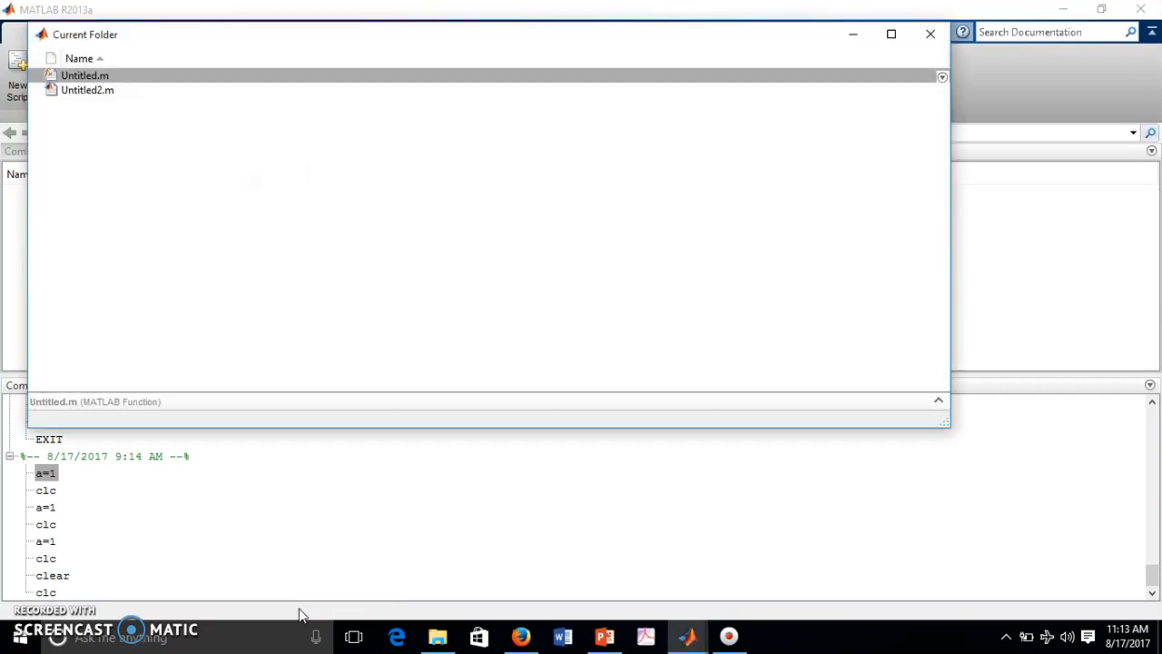
{"action": "left_click", "coordinate": [930, 33]}
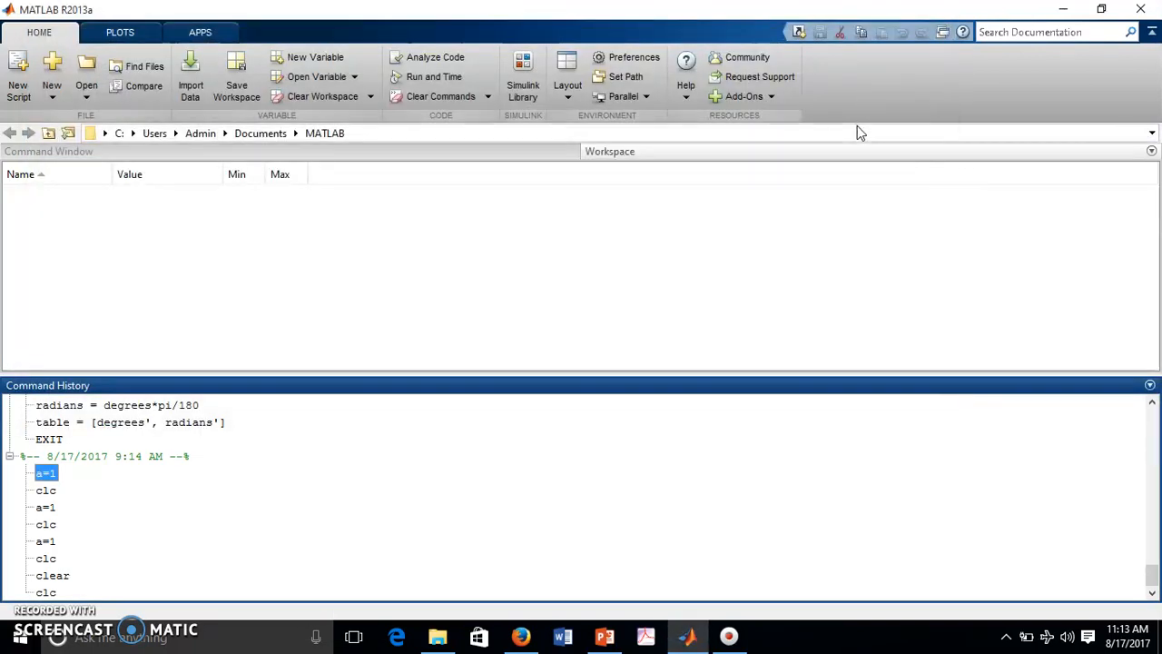
{"action": "mouse_move", "coordinate": [851, 265]}
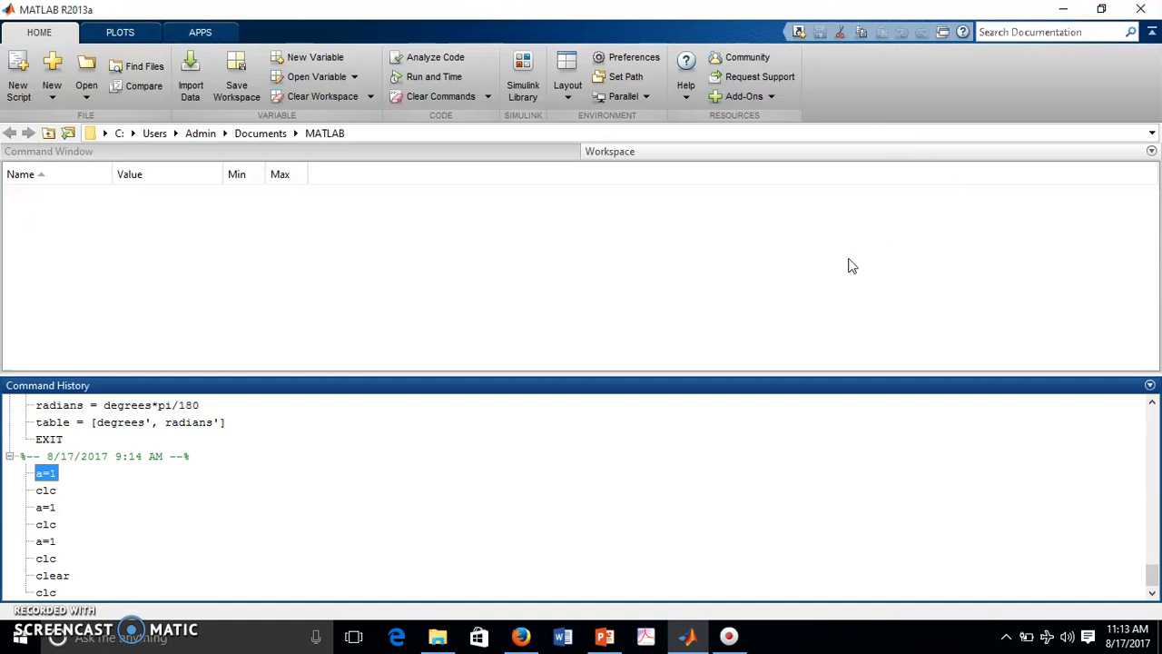
{"action": "mouse_move", "coordinate": [683, 251]}
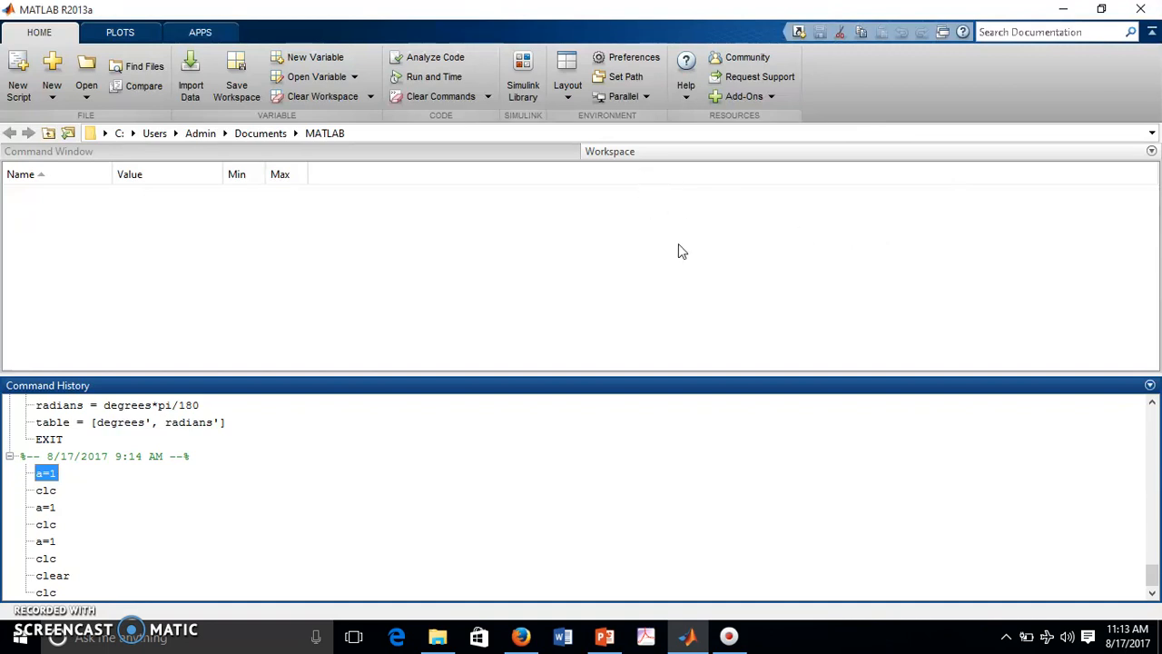
Switch layouts to History and Command Window, then All but Command Window Minimized, then Default.
{"action": "left_click", "coordinate": [566, 78]}
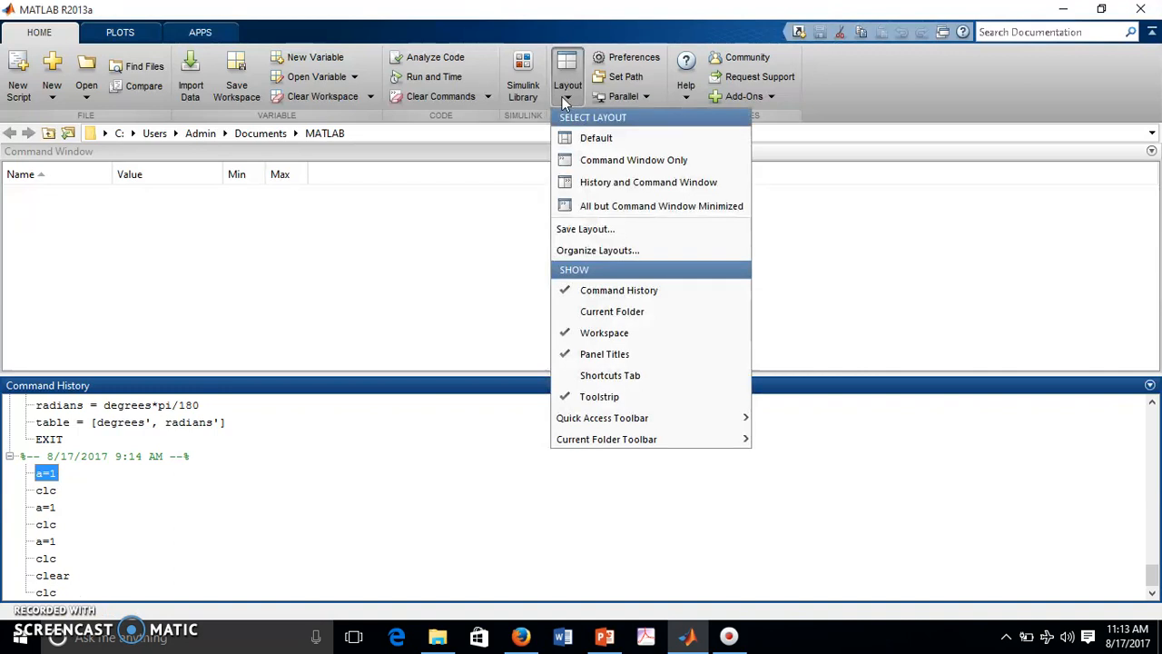
{"action": "left_click", "coordinate": [596, 137]}
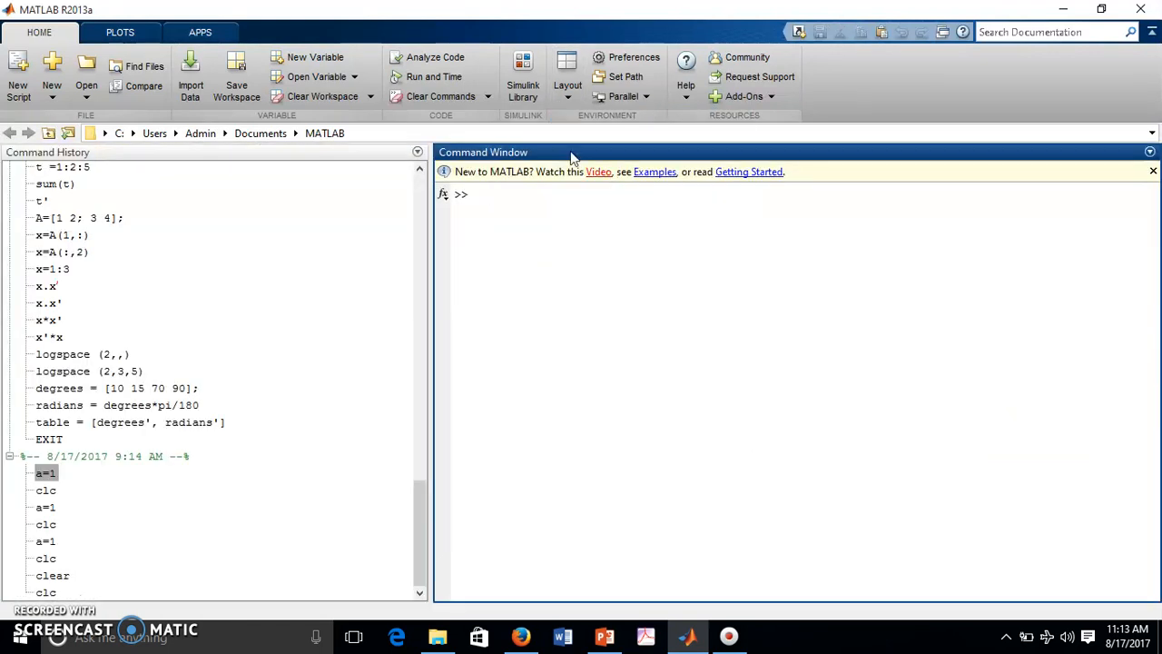
{"action": "mouse_move", "coordinate": [567, 73]}
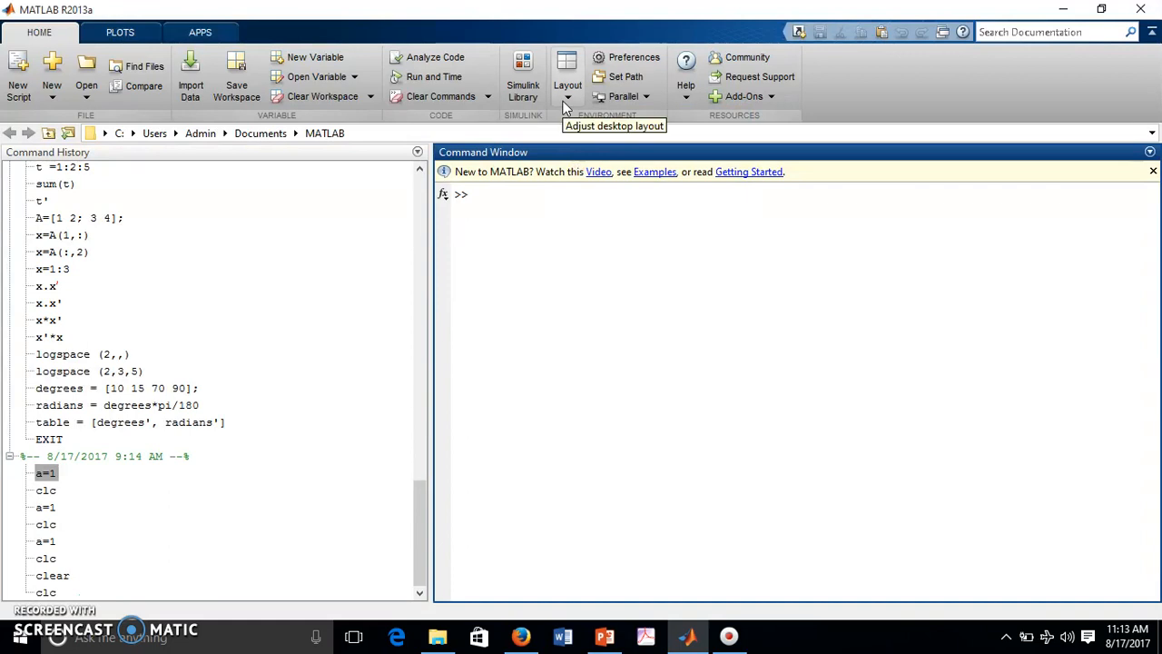
{"action": "left_click", "coordinate": [567, 76]}
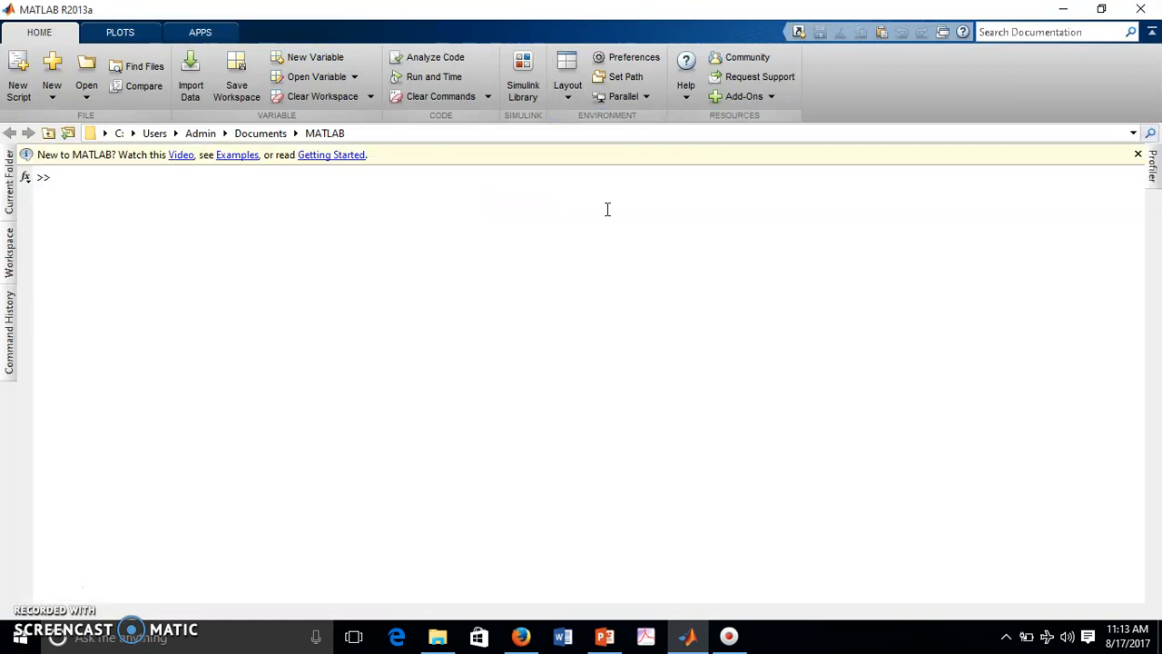
{"action": "left_click", "coordinate": [567, 77]}
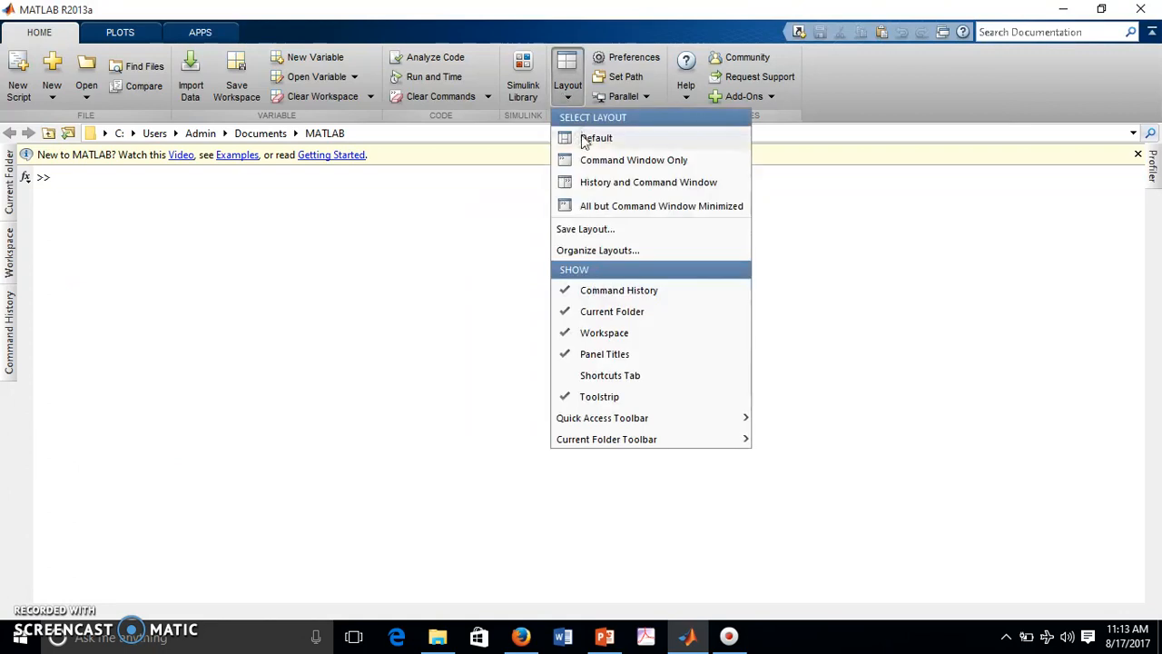
{"action": "left_click", "coordinate": [596, 137]}
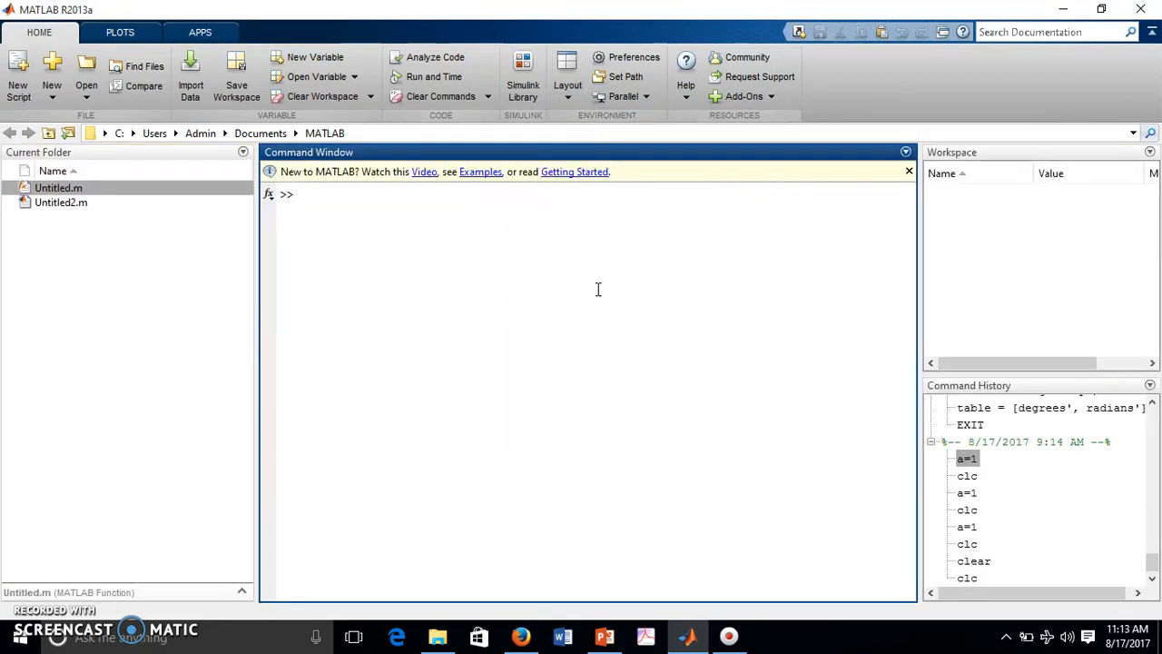
{"action": "mouse_move", "coordinate": [727, 582]}
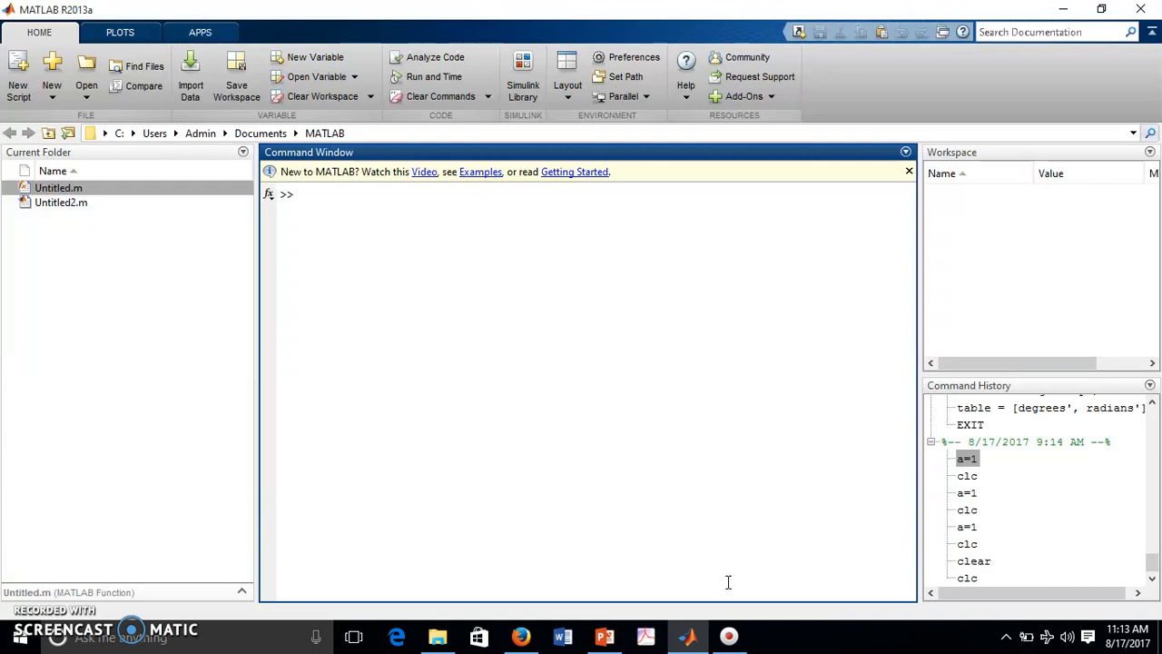